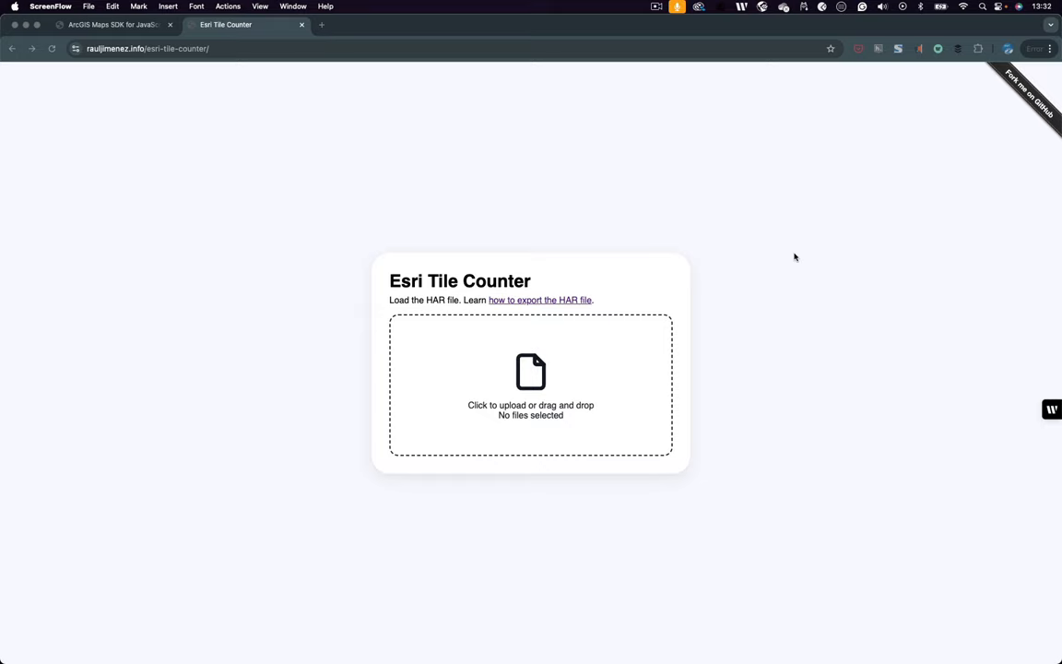
pyautogui.moveTo(793, 251)
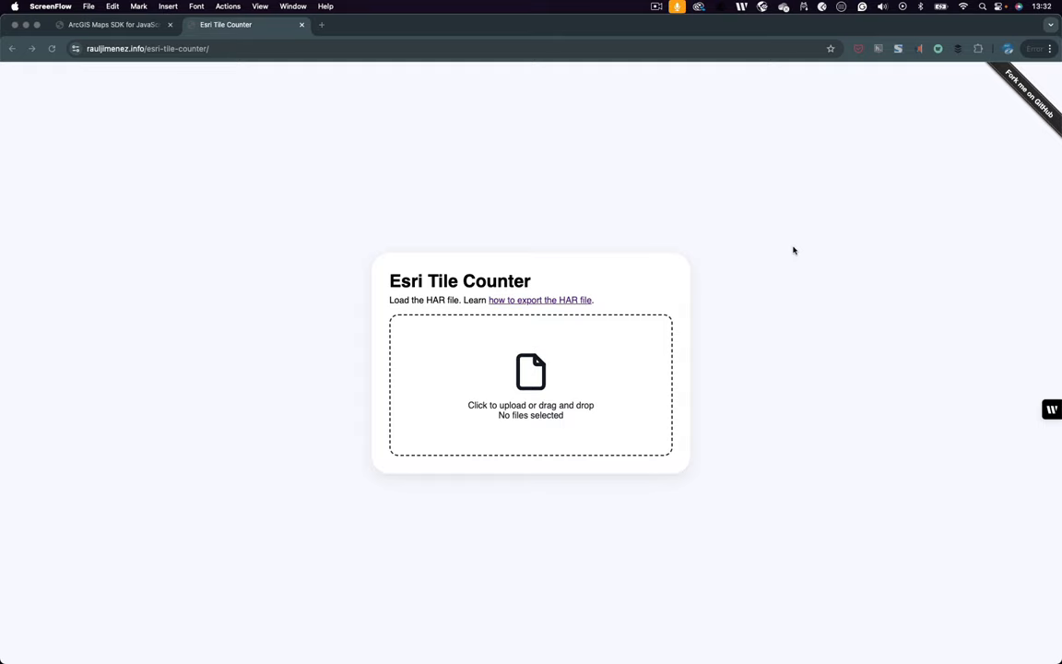
pyautogui.moveTo(1009, 103)
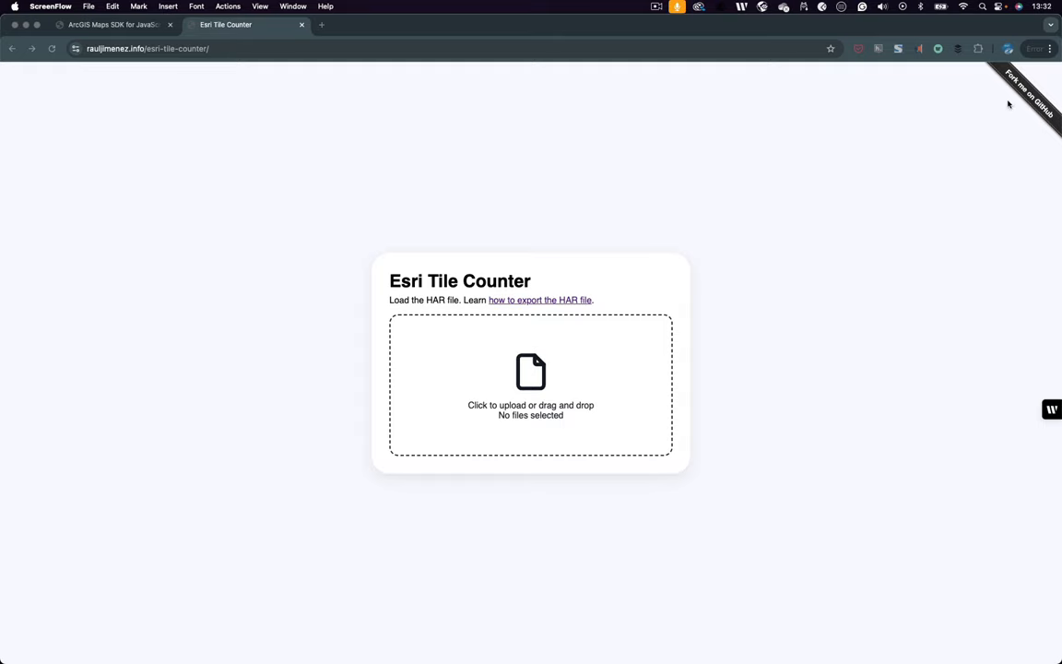
# - Bring the ArcGIS Maps SDK satellite basemap app forward and reload its map page
pyautogui.doubleClick(435, 299)
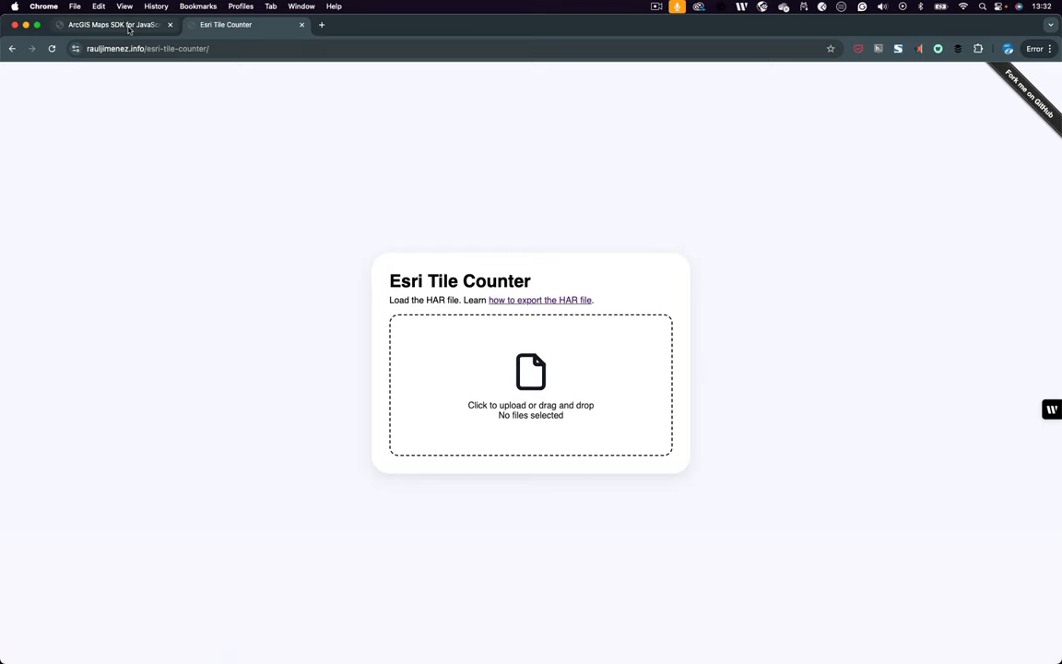
pyautogui.click(110, 26)
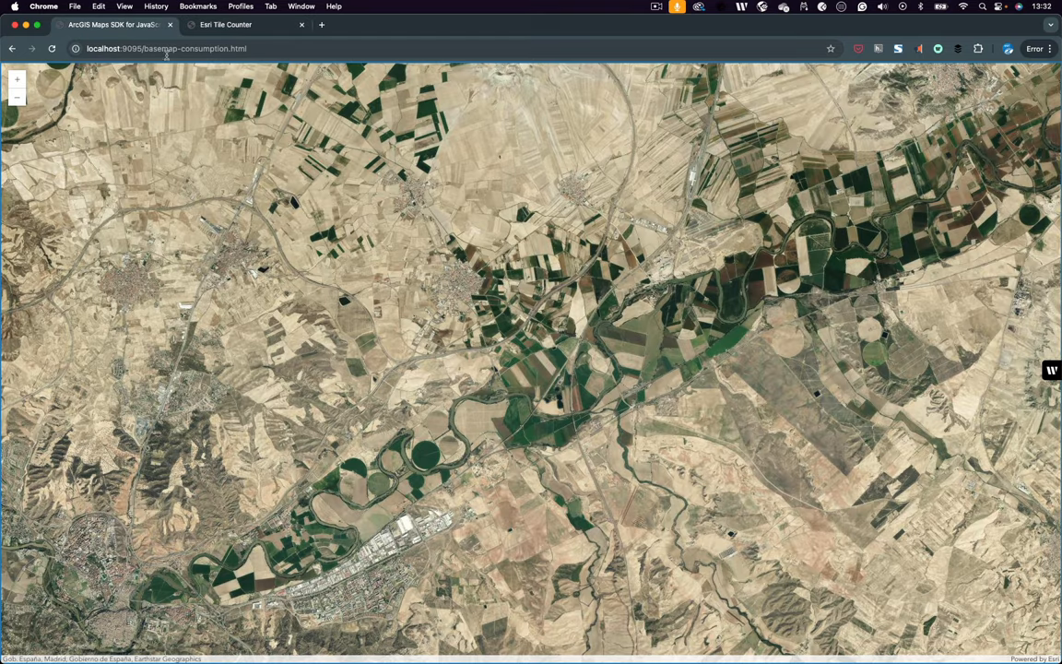
pyautogui.click(51, 48)
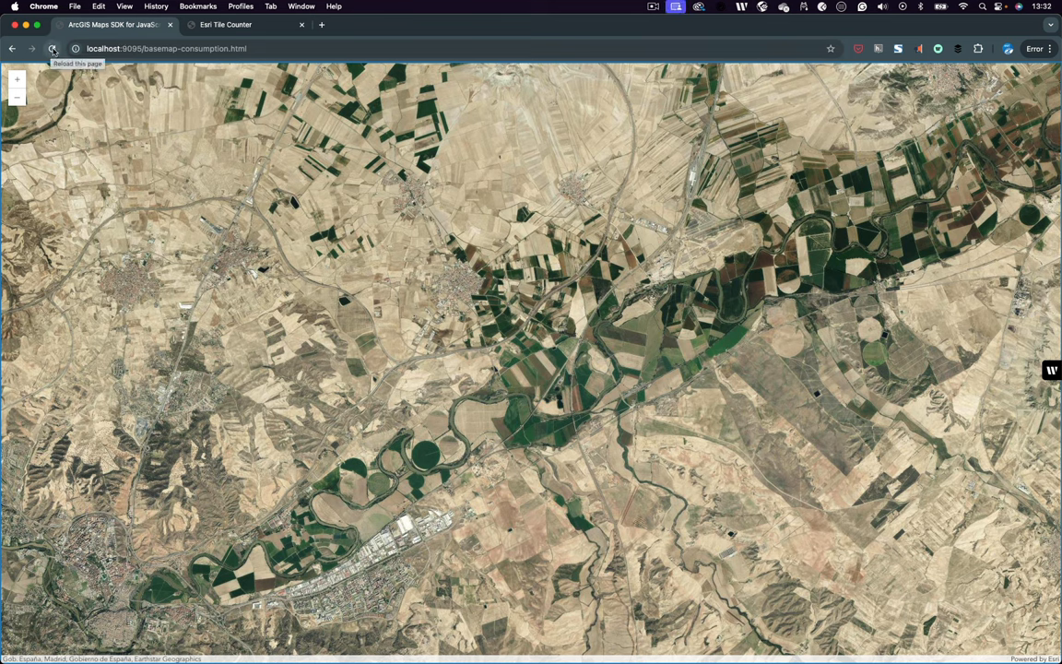
pyautogui.moveTo(432, 50)
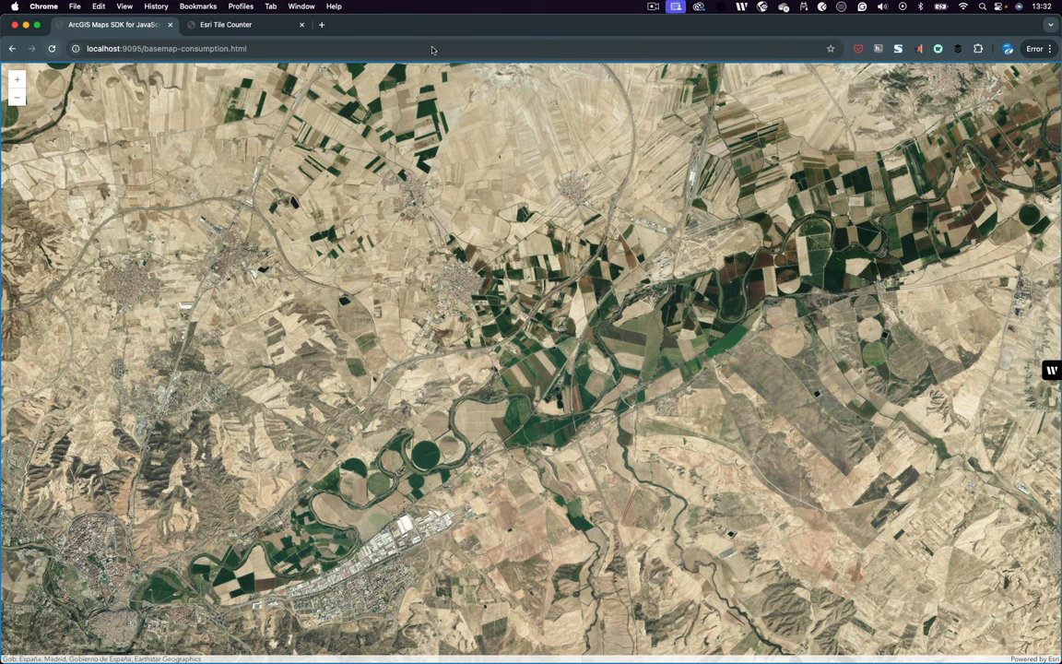
# - Launch Developer Tools on the map page via Chrome menu > More Tools
pyautogui.click(1051, 48)
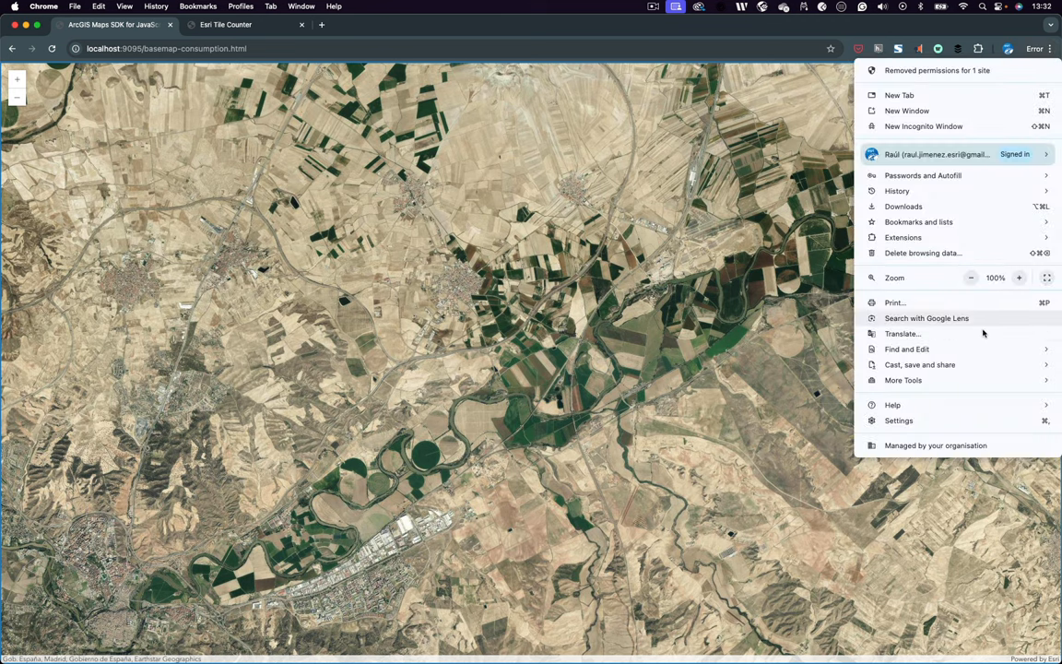
pyautogui.click(904, 380)
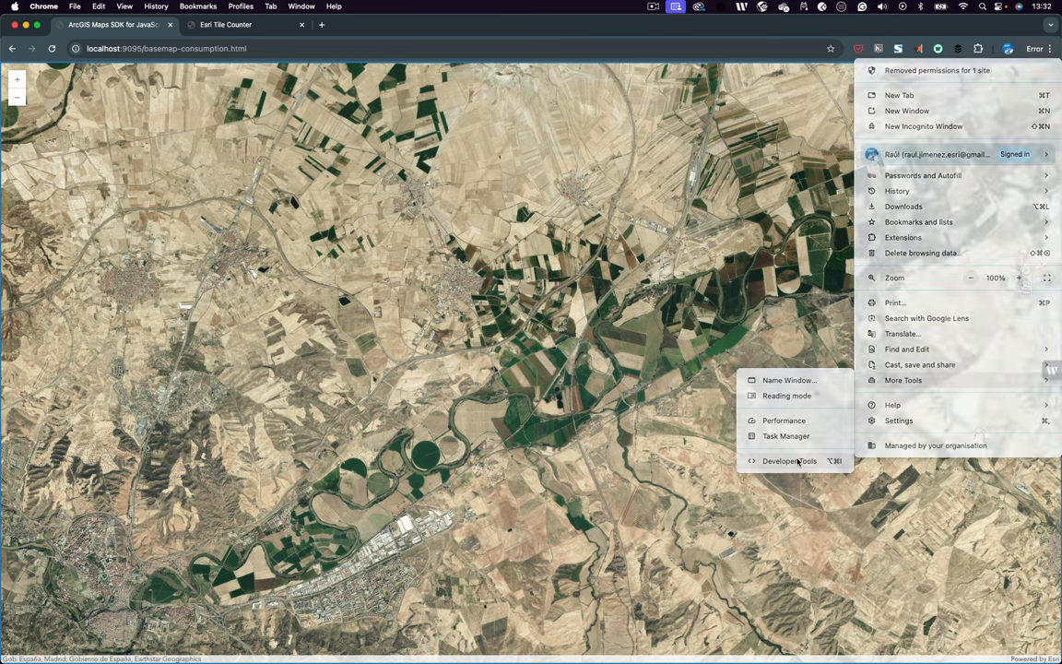
pyautogui.click(790, 461)
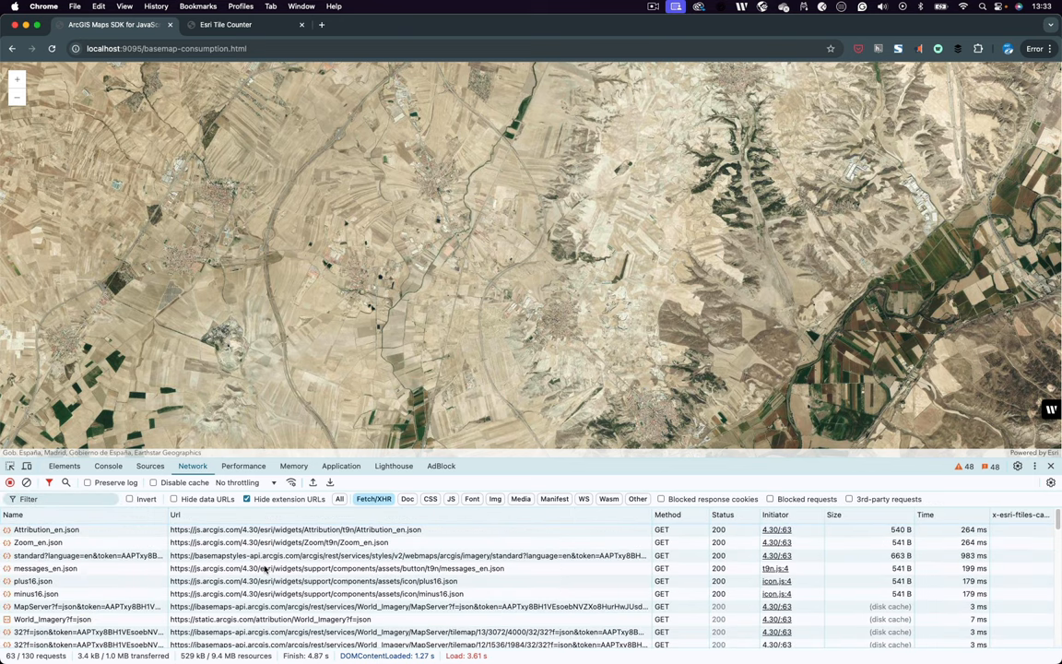
pyautogui.moveTo(454, 616)
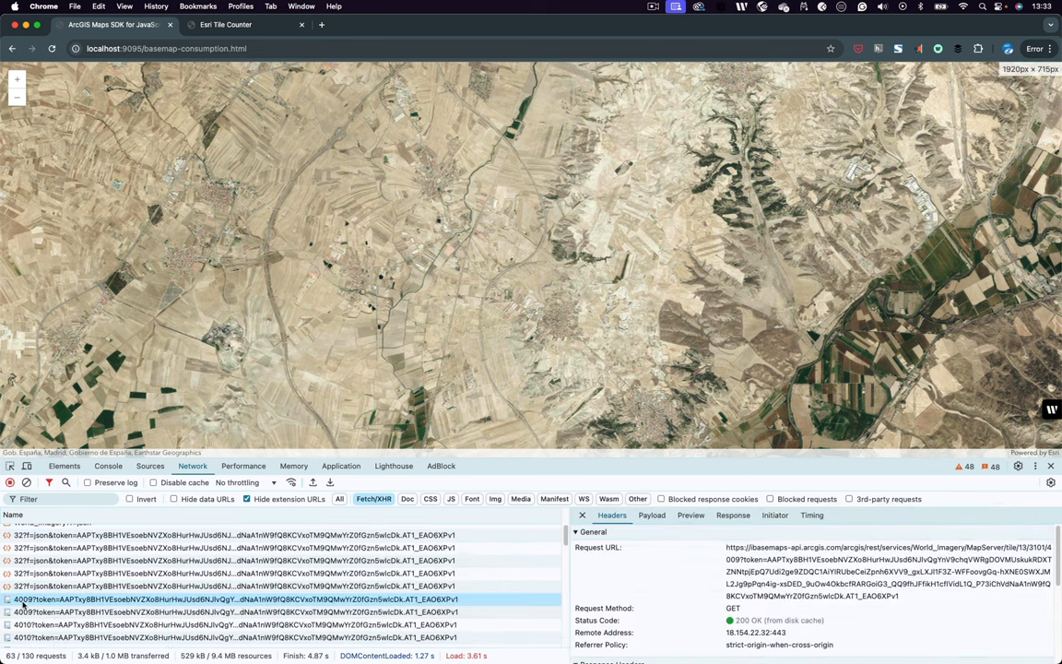
# - Inspect the details of one imagery tile request in the Network log
pyautogui.click(231, 612)
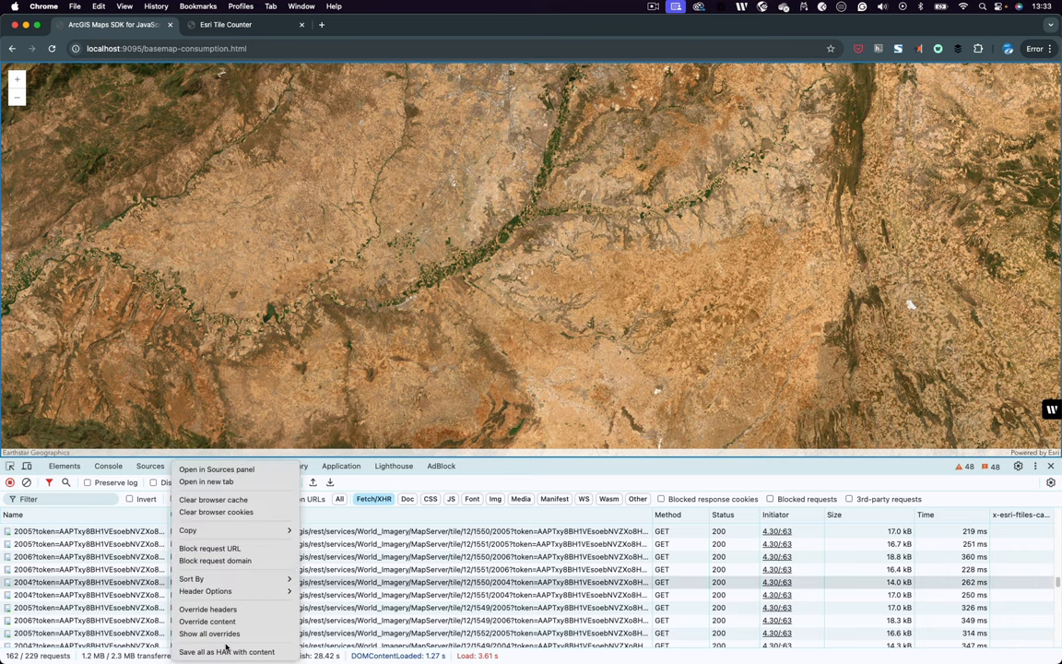
# - Save all requests as a basemap-load HAR with content into the HAR files folder
pyautogui.click(227, 653)
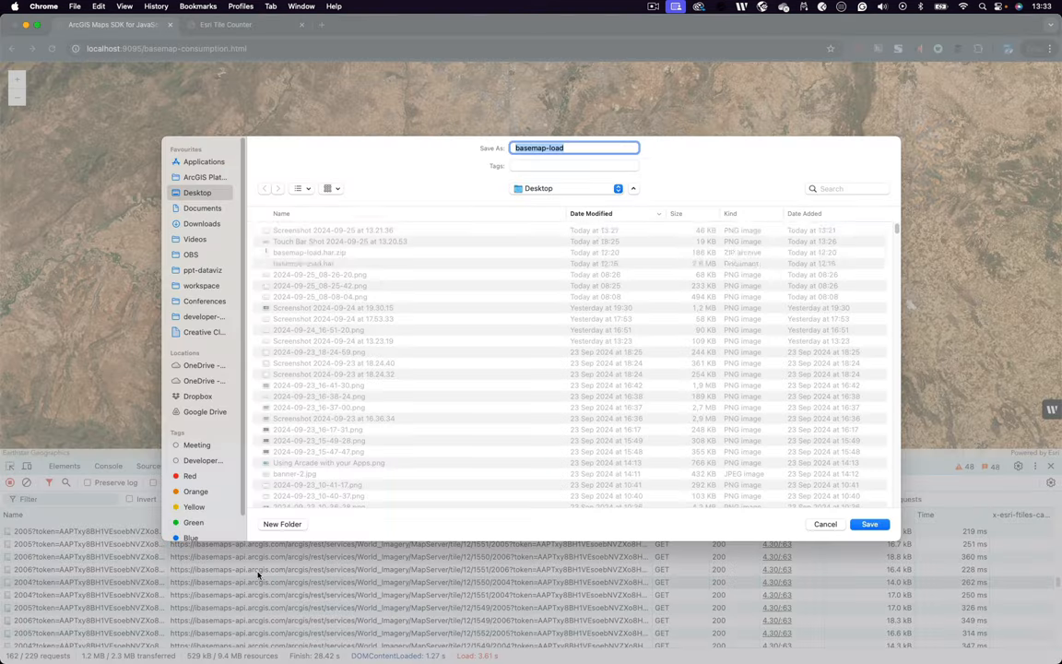
pyautogui.click(282, 523)
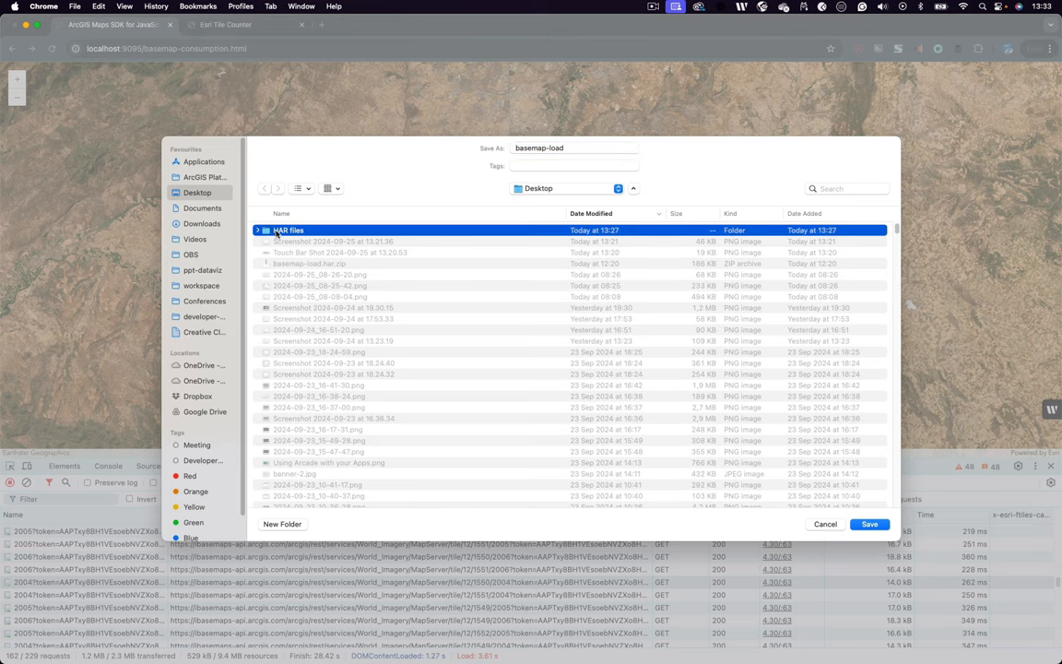
pyautogui.doubleClick(287, 228)
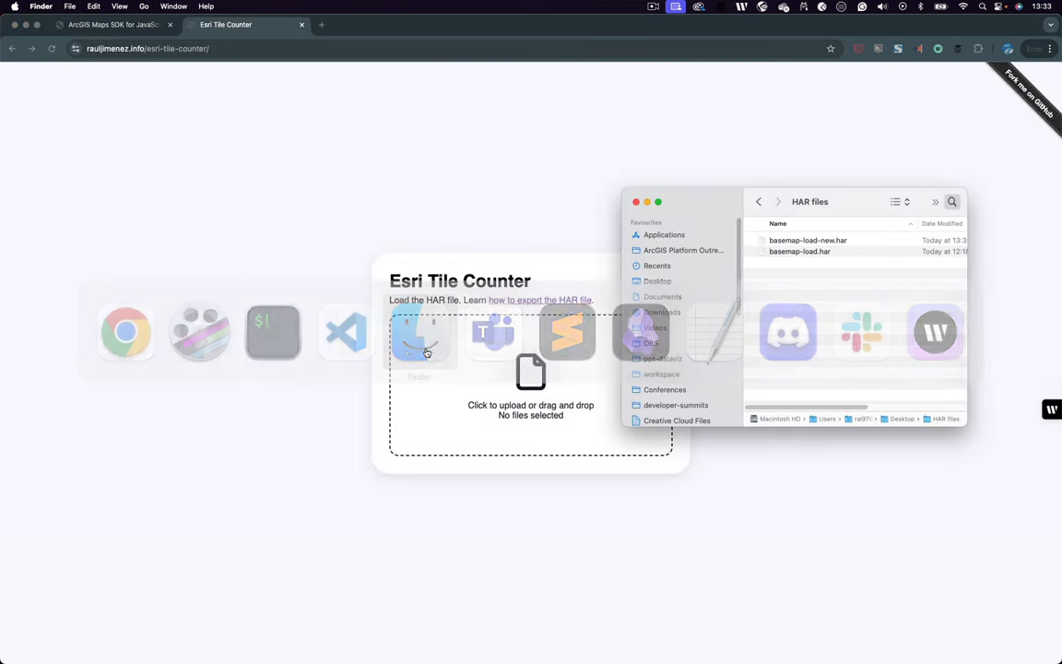
# - Load basemap-load-new.har into Esri Tile Counter, reporting 149 tiles with 66 from cache
pyautogui.click(808, 239)
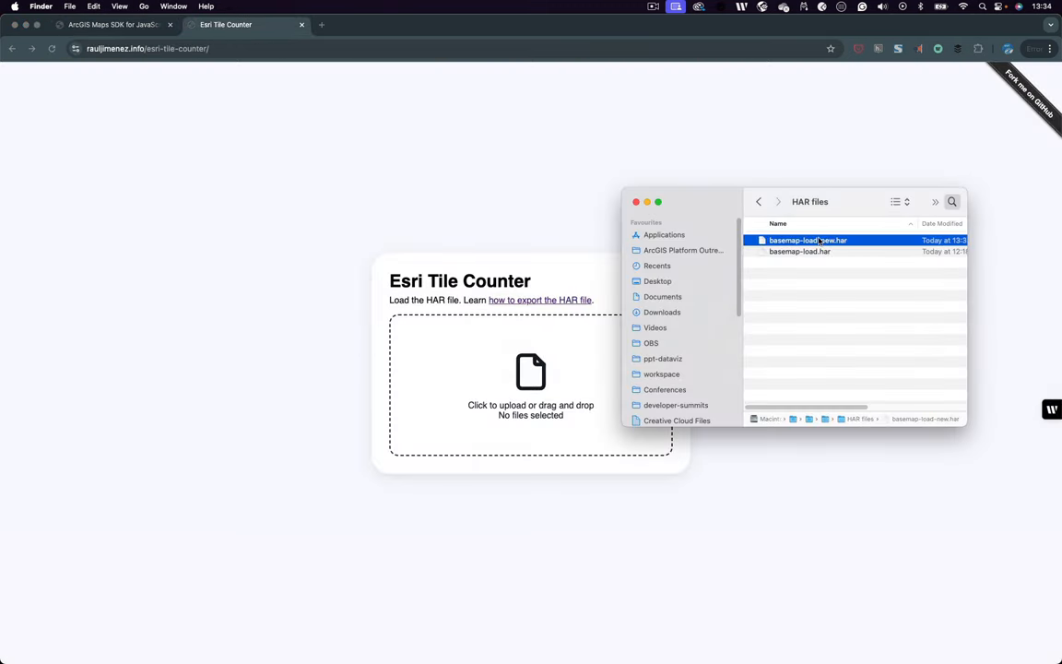
pyautogui.doubleClick(807, 240)
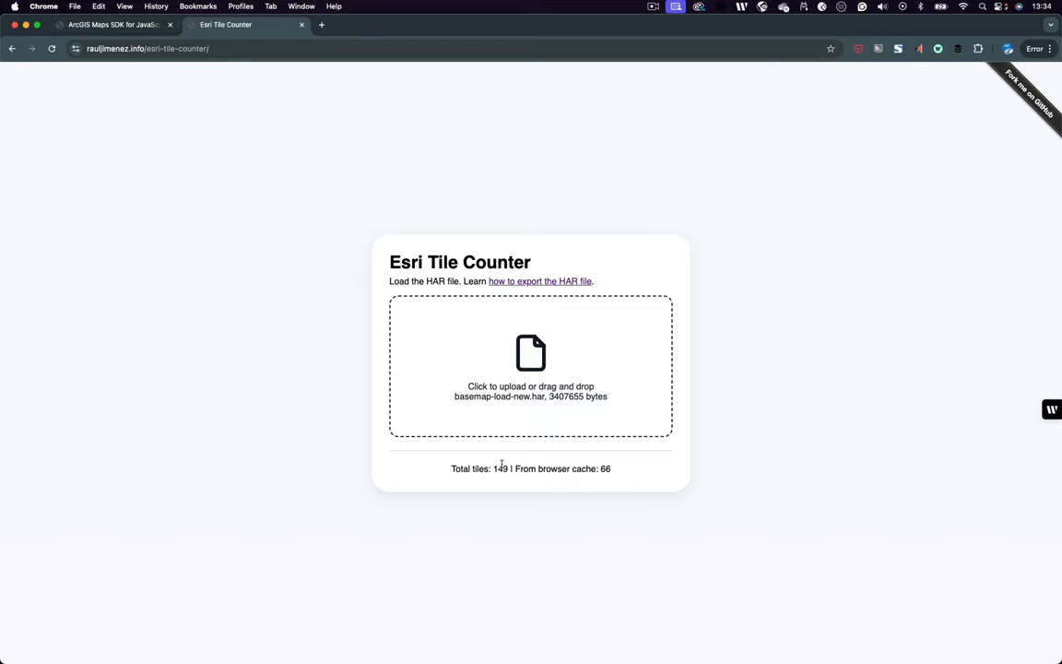
pyautogui.moveTo(631, 458)
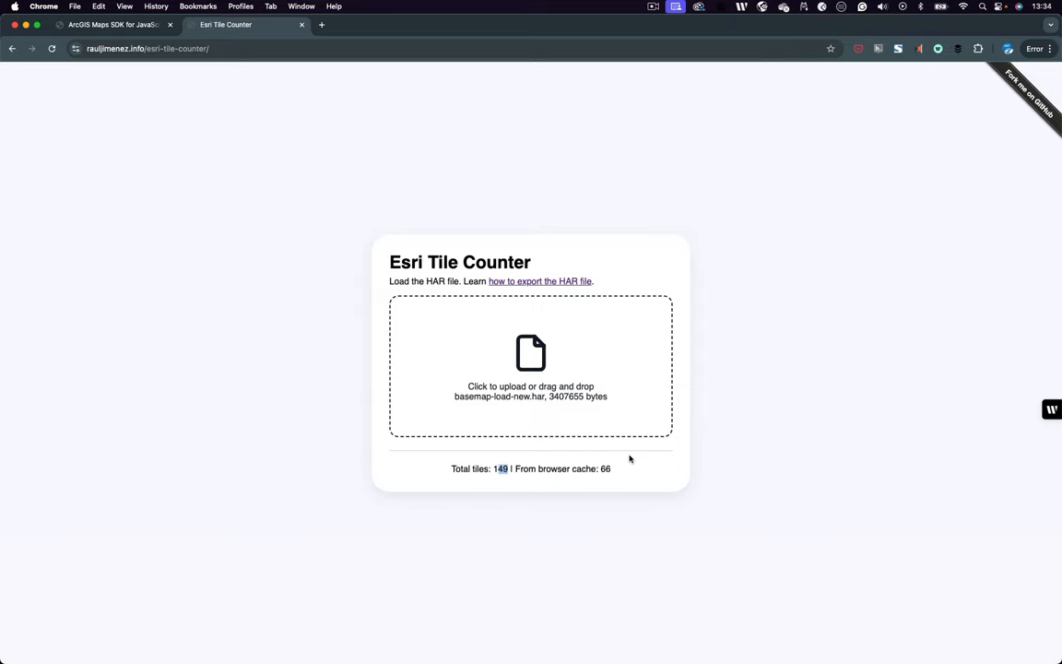
pyautogui.moveTo(605, 480)
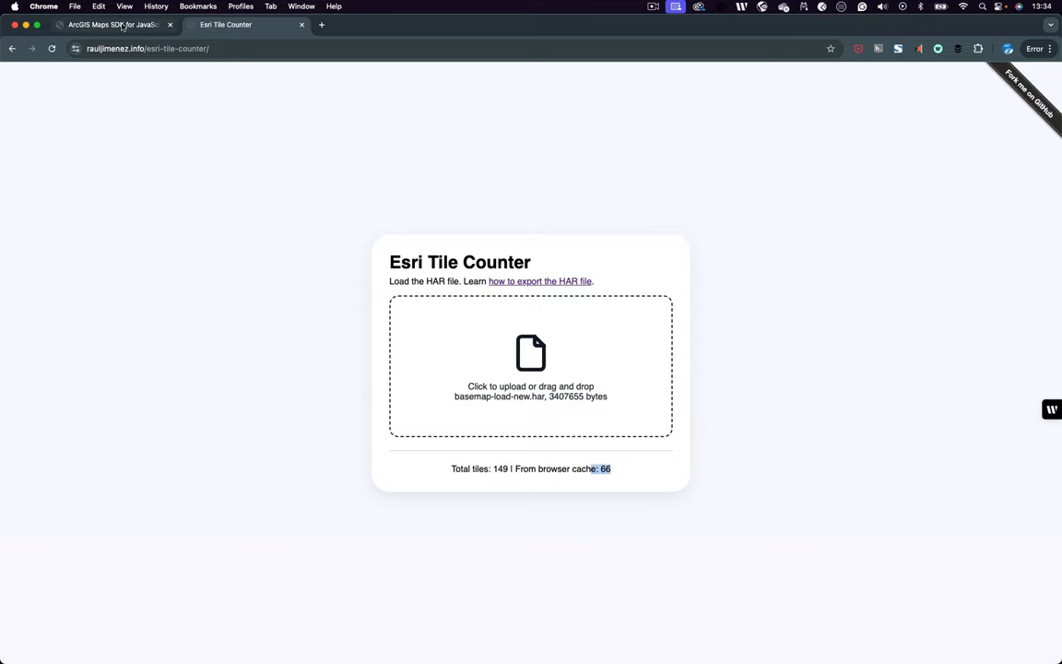
pyautogui.moveTo(114, 26)
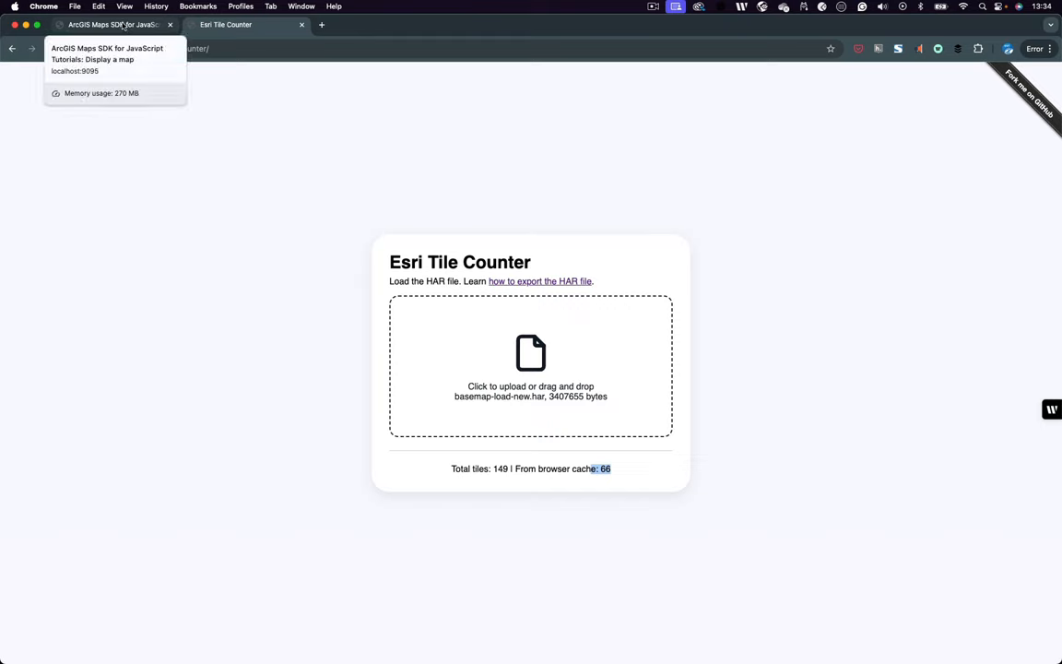